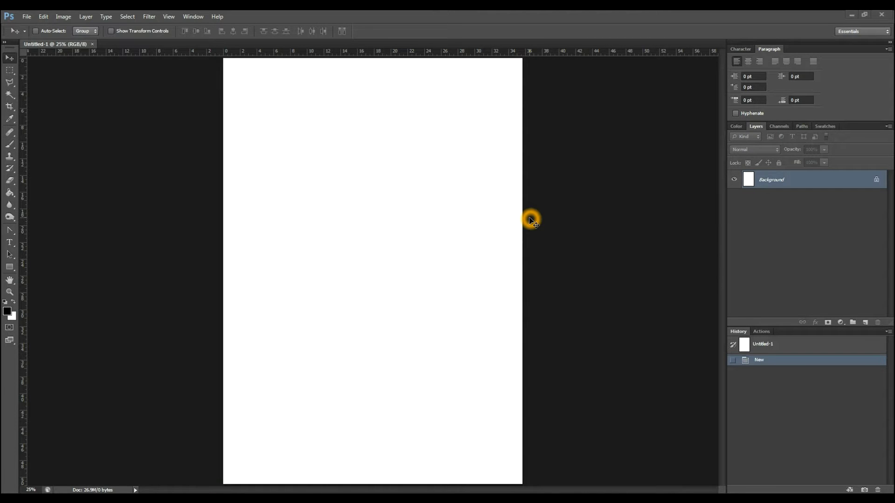
mouse_move(611, 325)
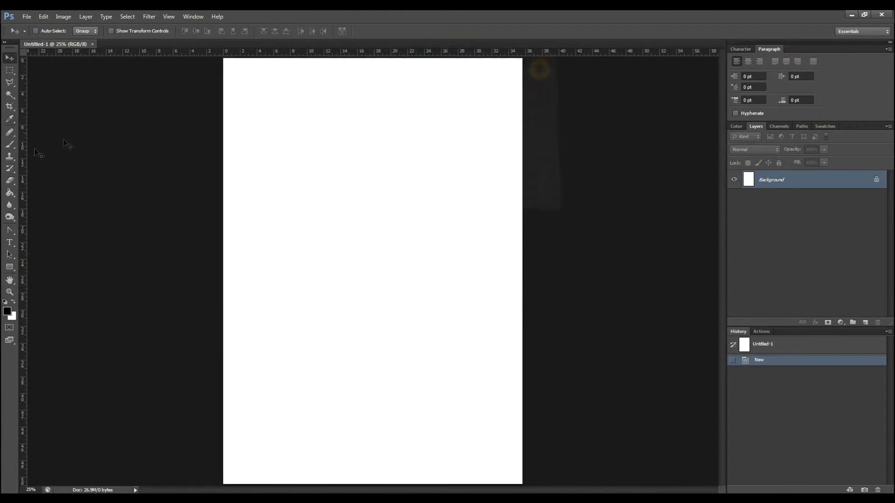
Step: Fill the white canvas with black using the Paint Bucket and pick up the Crop tool
left_click(10, 193)
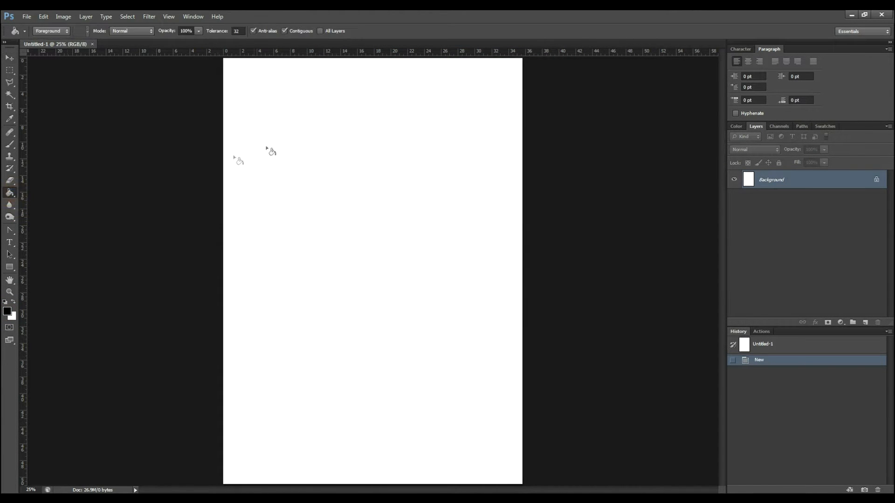
left_click(402, 130)
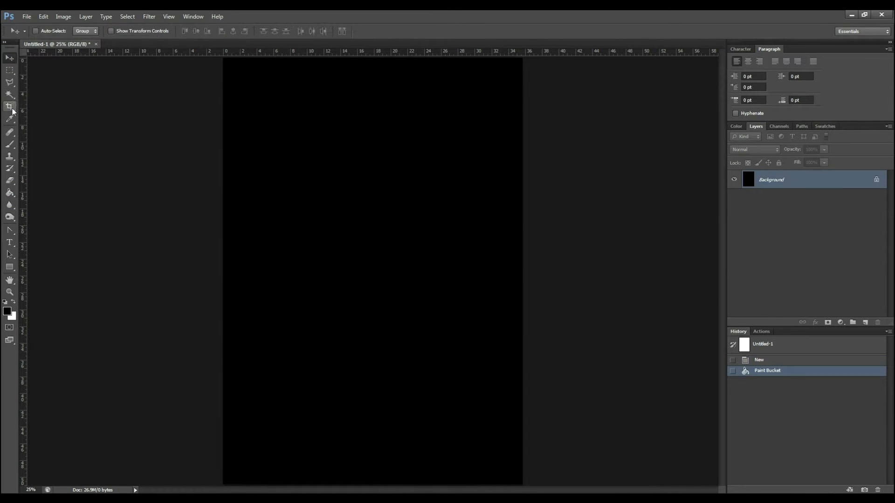
left_click(10, 107)
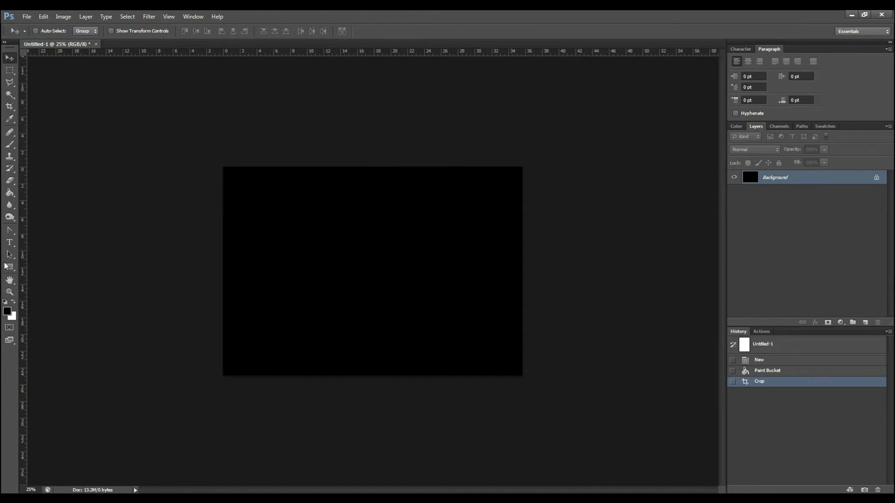
Step: Create a white text box, enlarge it and type the stacked years 1988–1991
left_click_drag(242, 180, 328, 252)
type("1988")
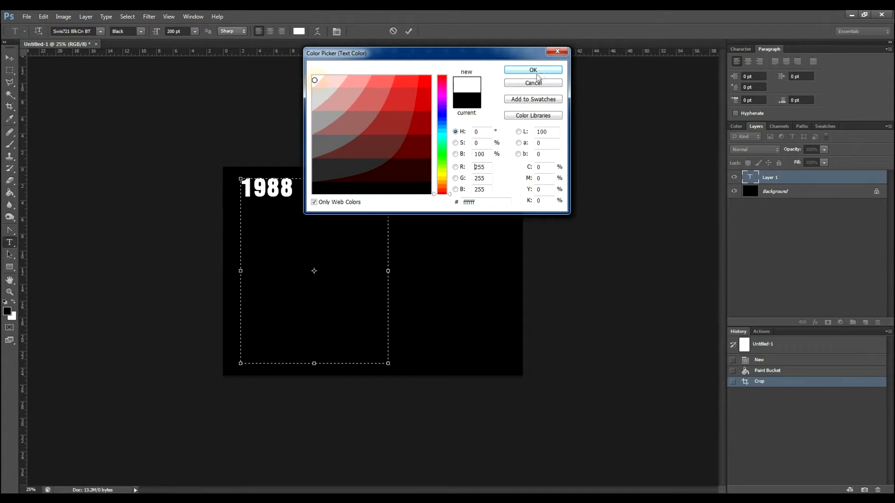
left_click(532, 70)
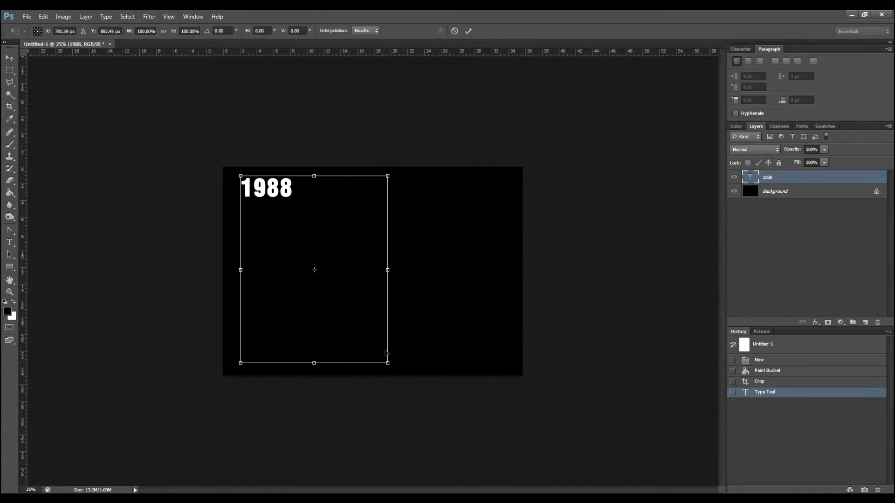
left_click_drag(388, 362, 570, 442)
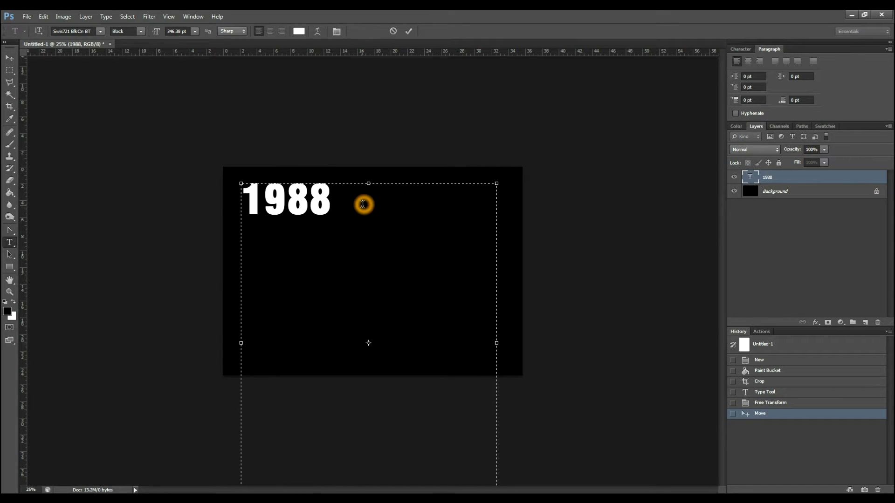
type("199")
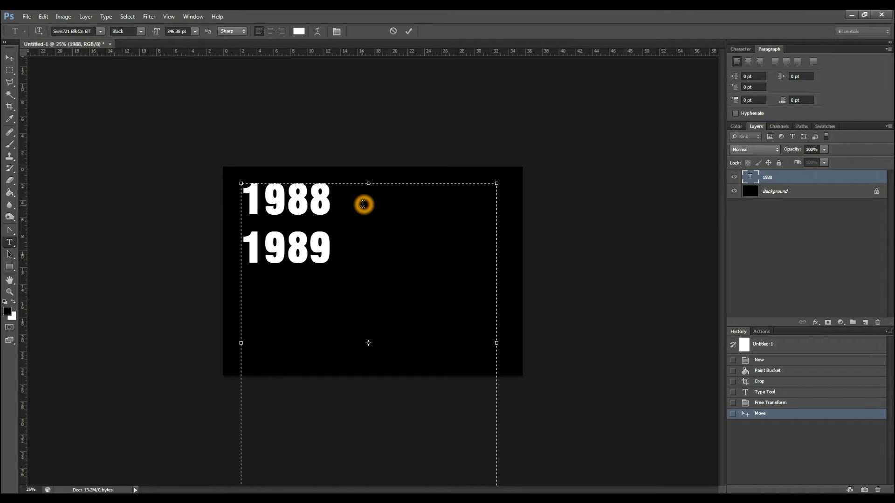
type("1990")
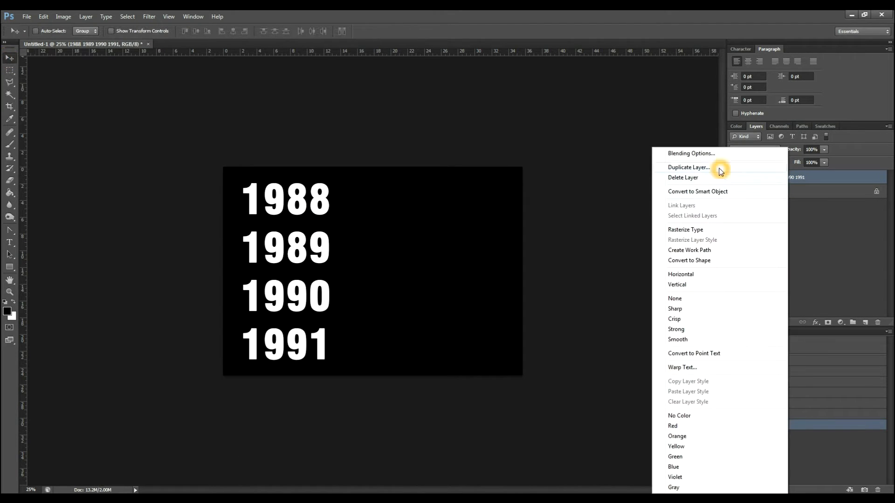
Step: Duplicate the years text layer to form the 1992–1995 column
left_click(688, 167)
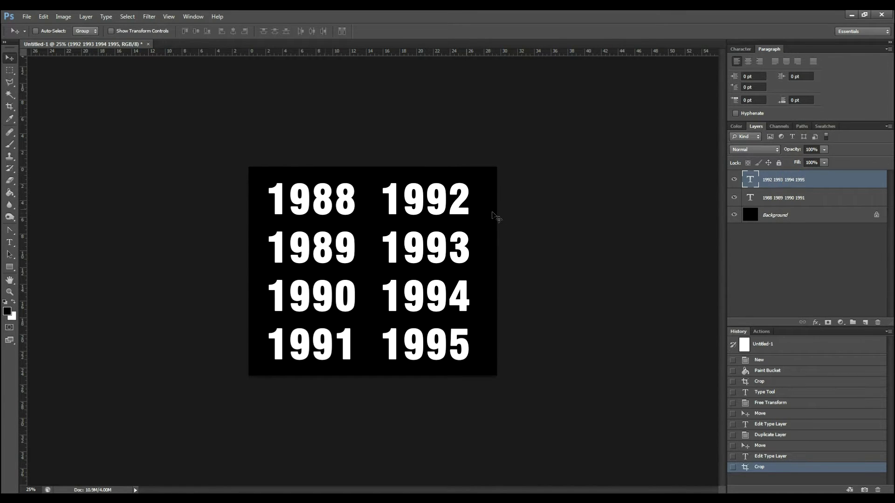
left_click(27, 16)
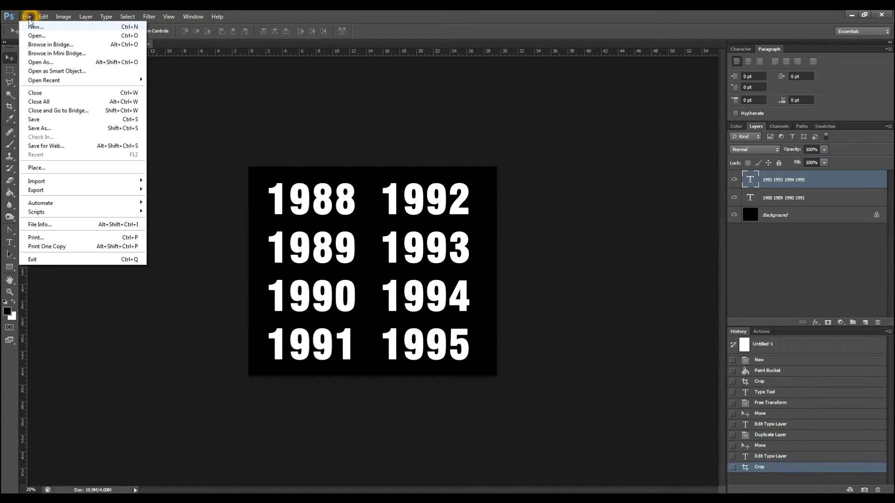
Step: Open the four photos and switch to the choosingacolorpalette paint-stripes document
left_click(36, 36)
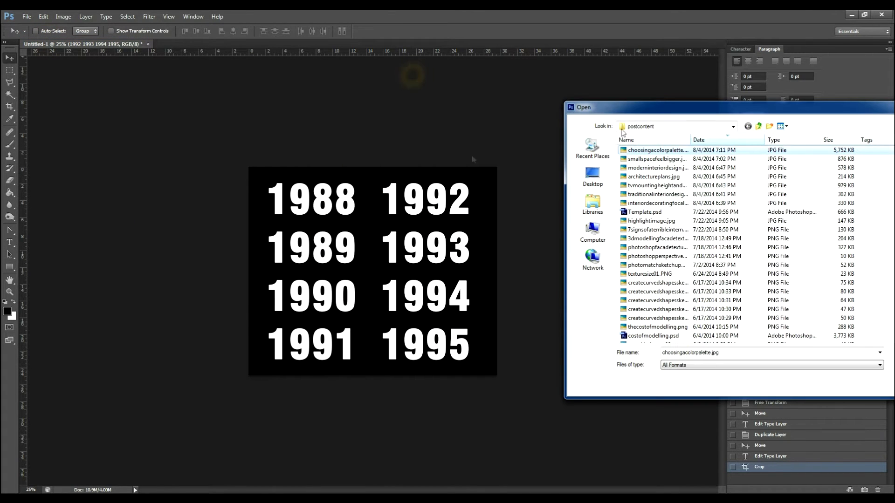
mouse_move(699, 109)
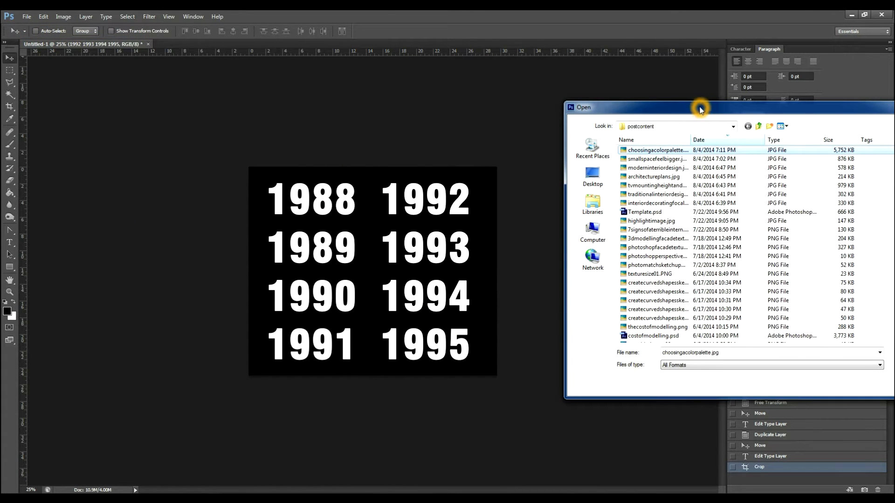
mouse_move(416, 279)
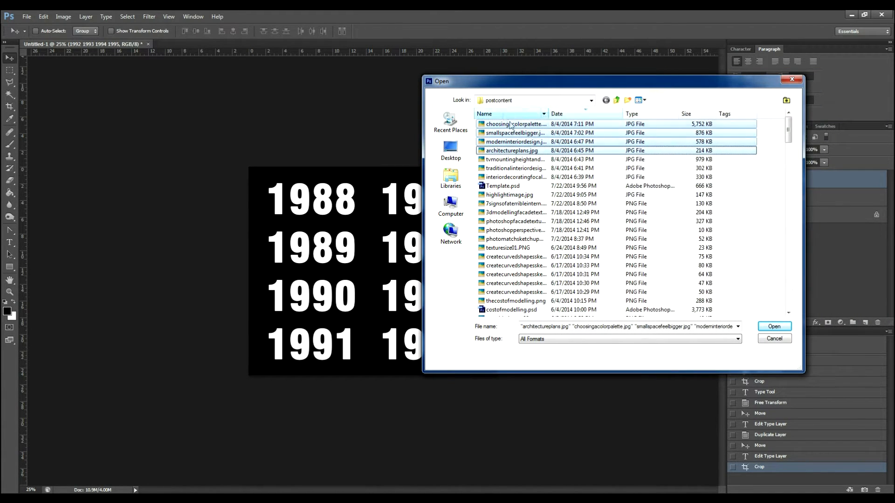
left_click(773, 327)
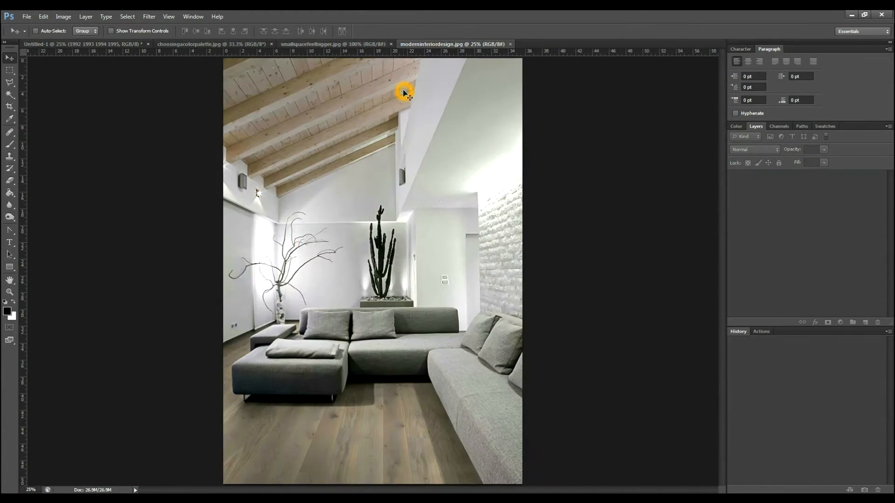
left_click(569, 44)
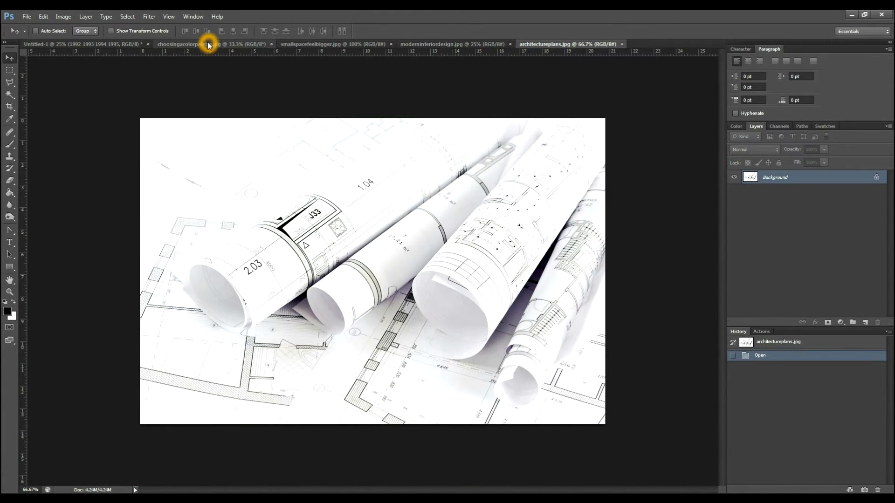
left_click(188, 44)
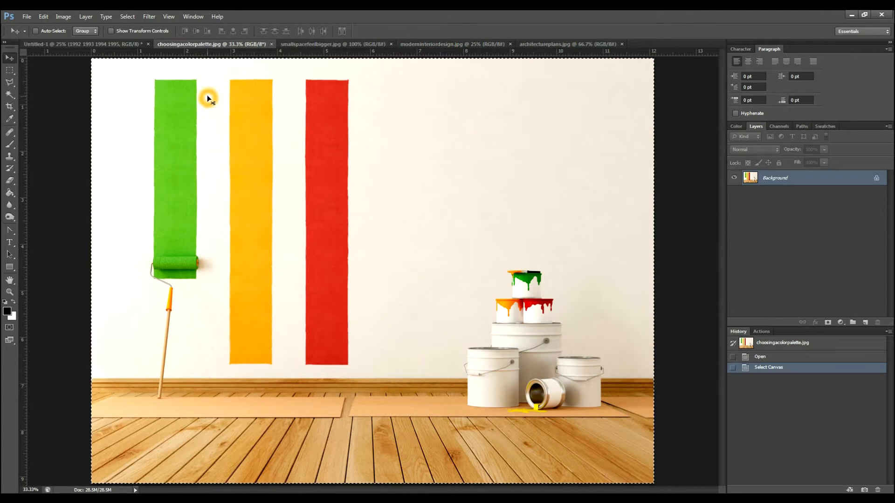
Step: Paste the paint-stripes photo into the years document and shrink it over 1988–1989
left_click(80, 44)
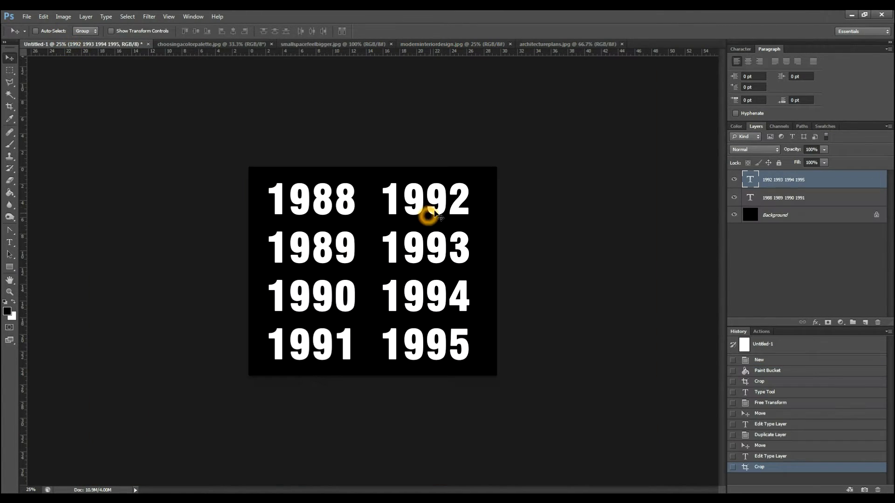
mouse_move(391, 163)
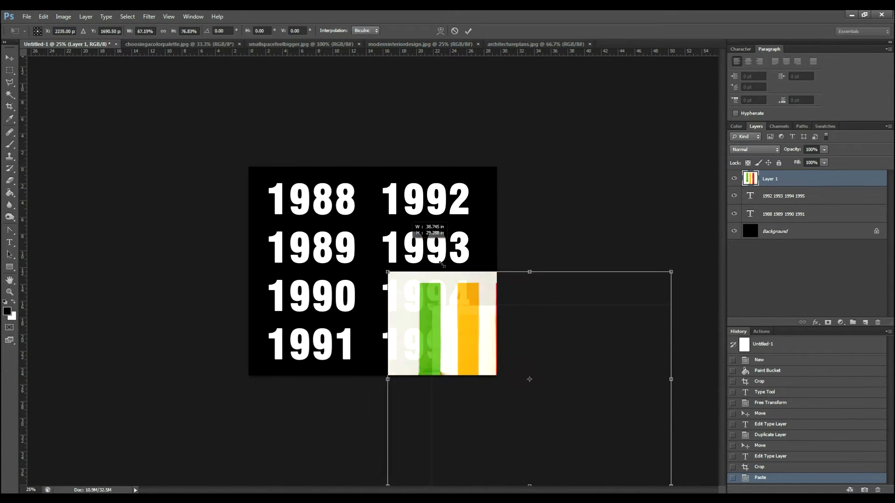
left_click_drag(442, 323, 333, 220)
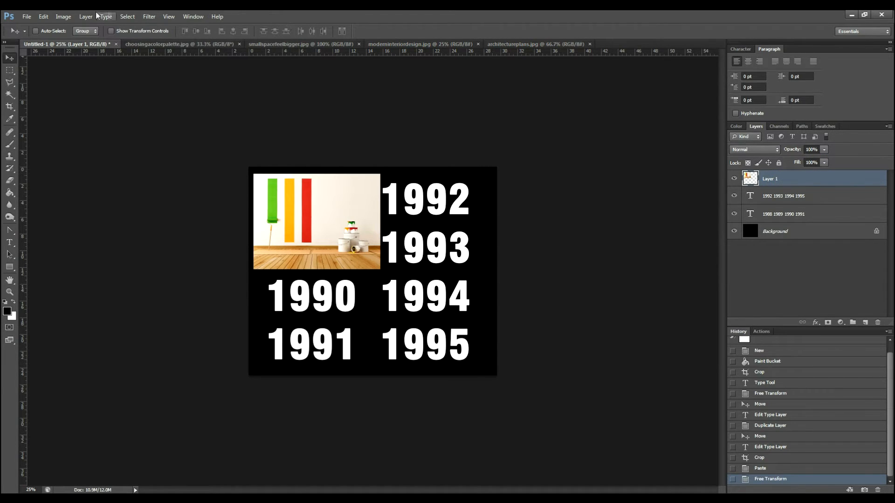
Step: Create a clipping mask so the paint-stripes photo shows only inside the year digits
left_click(85, 15)
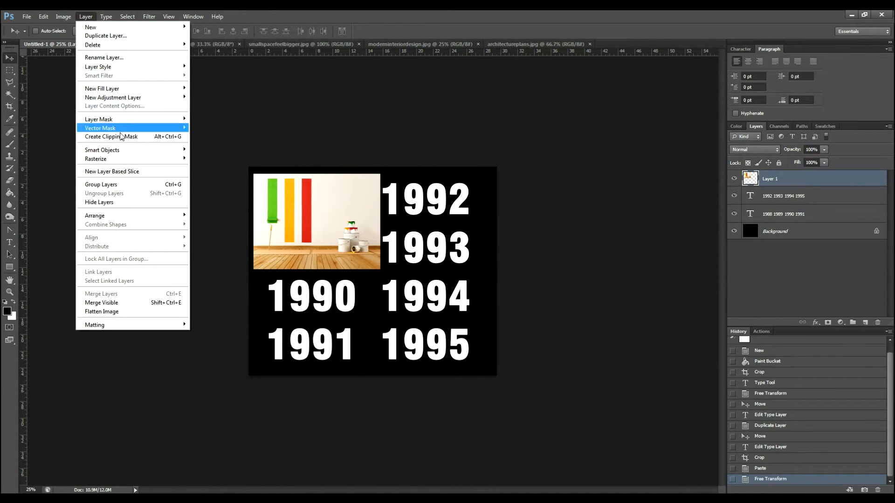
mouse_move(112, 137)
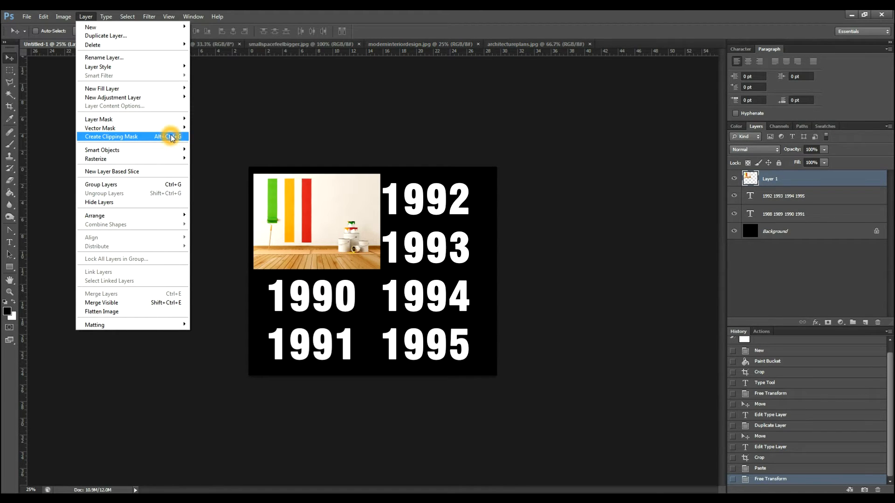
left_click(111, 137)
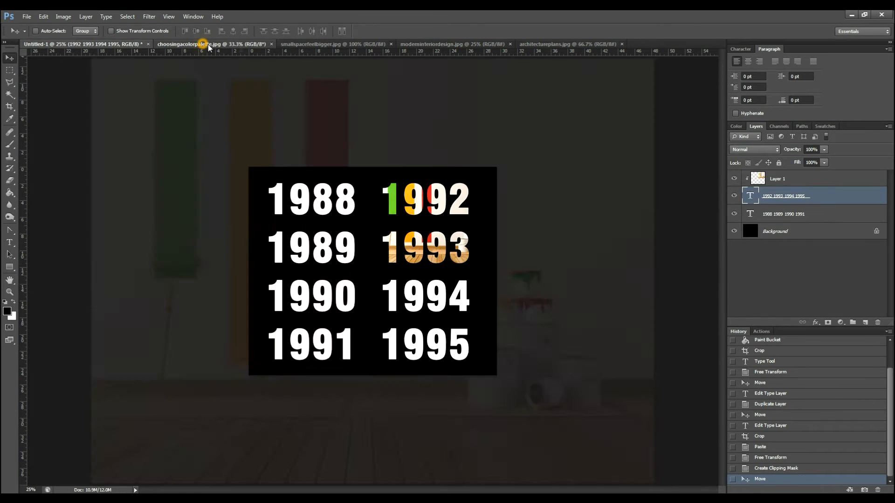
Step: Bring in the dining-room photo and move it over the 1994–1995 years
left_click(214, 44)
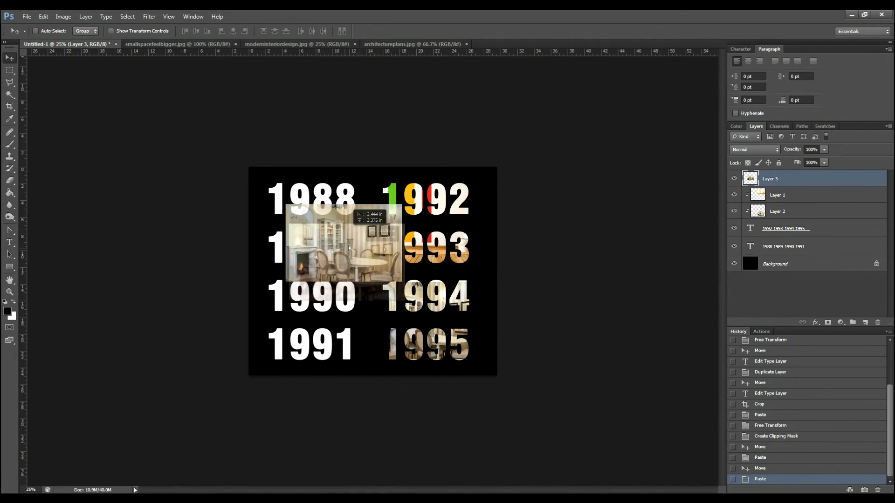
left_click_drag(343, 249, 446, 280)
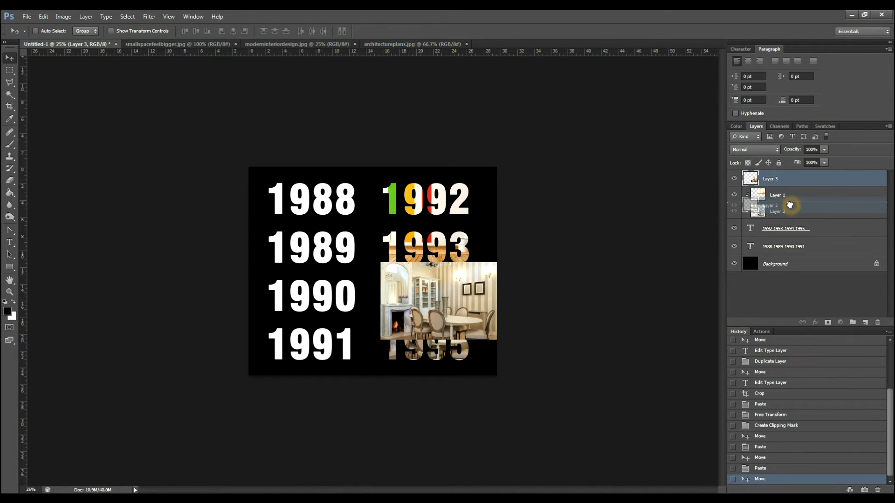
Step: Delete the extra Layer 2 and confirm the deletion
right_click(788, 205)
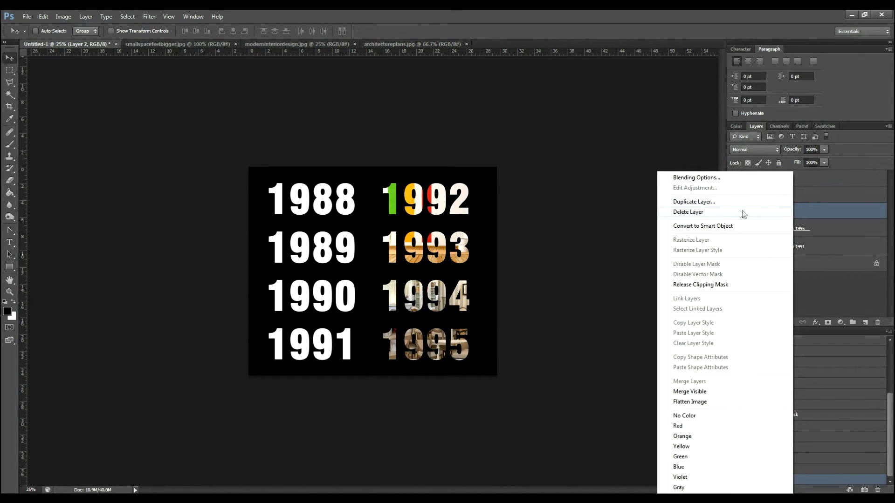
left_click(687, 212)
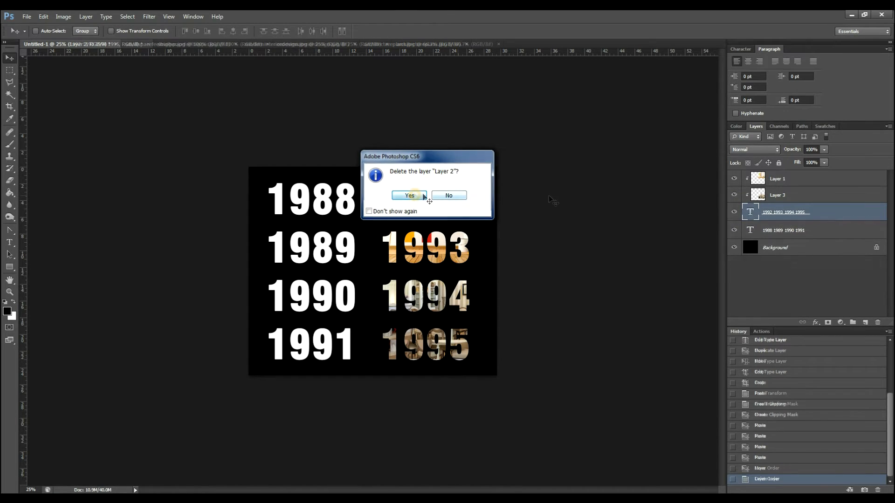
left_click(409, 195)
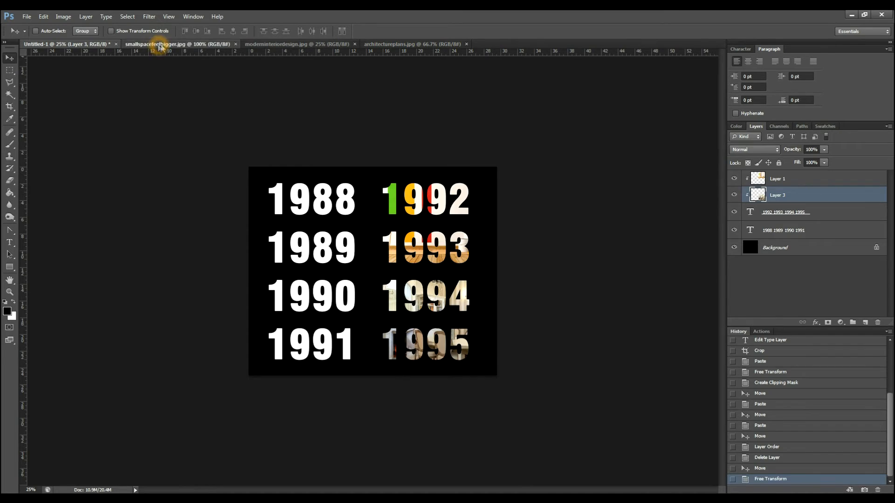
Step: Close the small-space photo document and select the layer for the next interior photo
left_click(234, 44)
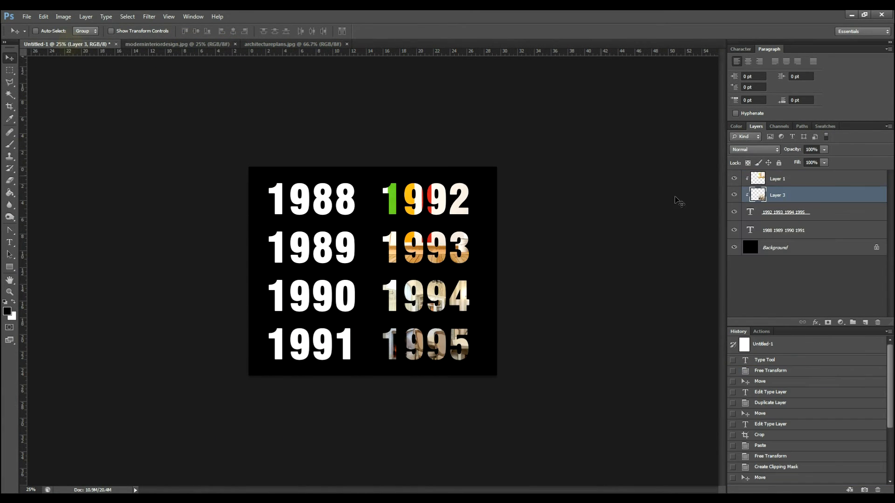
left_click(783, 230)
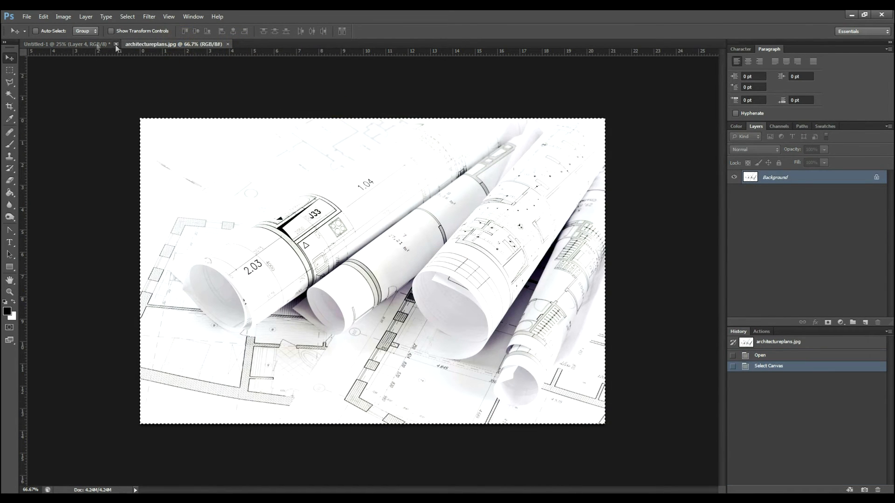
Step: Move the pasted architecture-plans photo up over 1988–1989 and enlarge it slightly
left_click(63, 44)
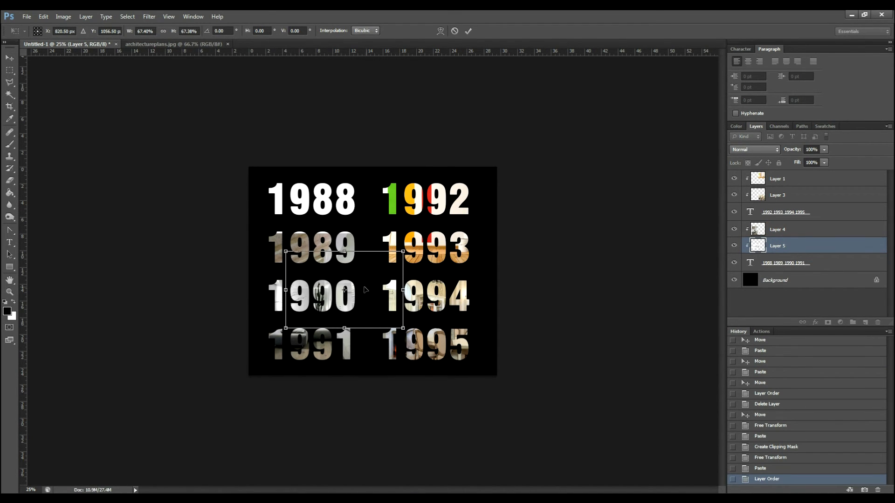
left_click_drag(403, 327, 376, 265)
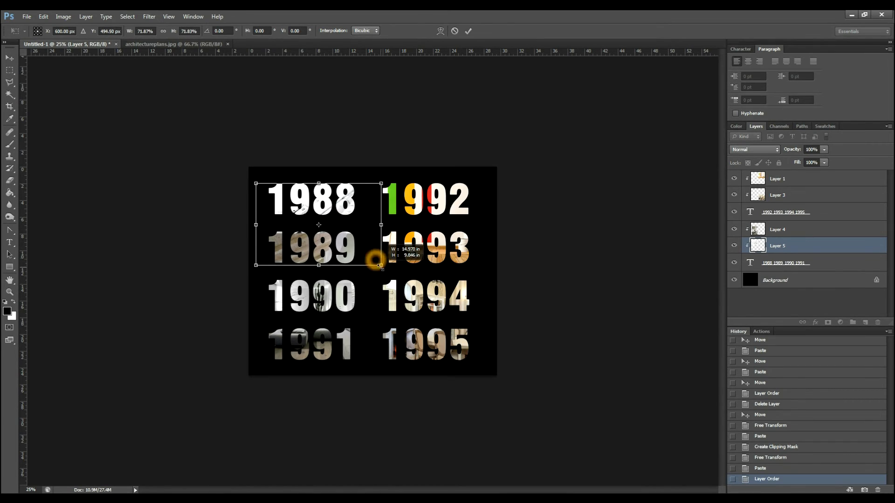
left_click_drag(370, 259, 380, 267)
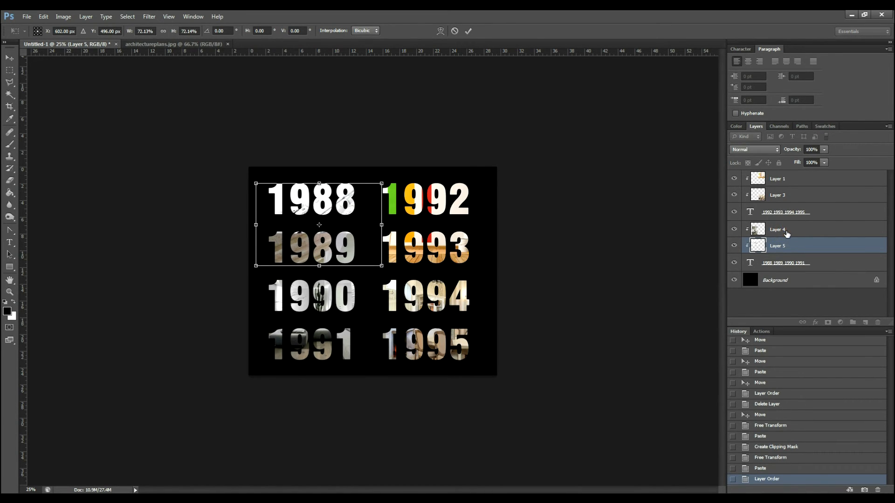